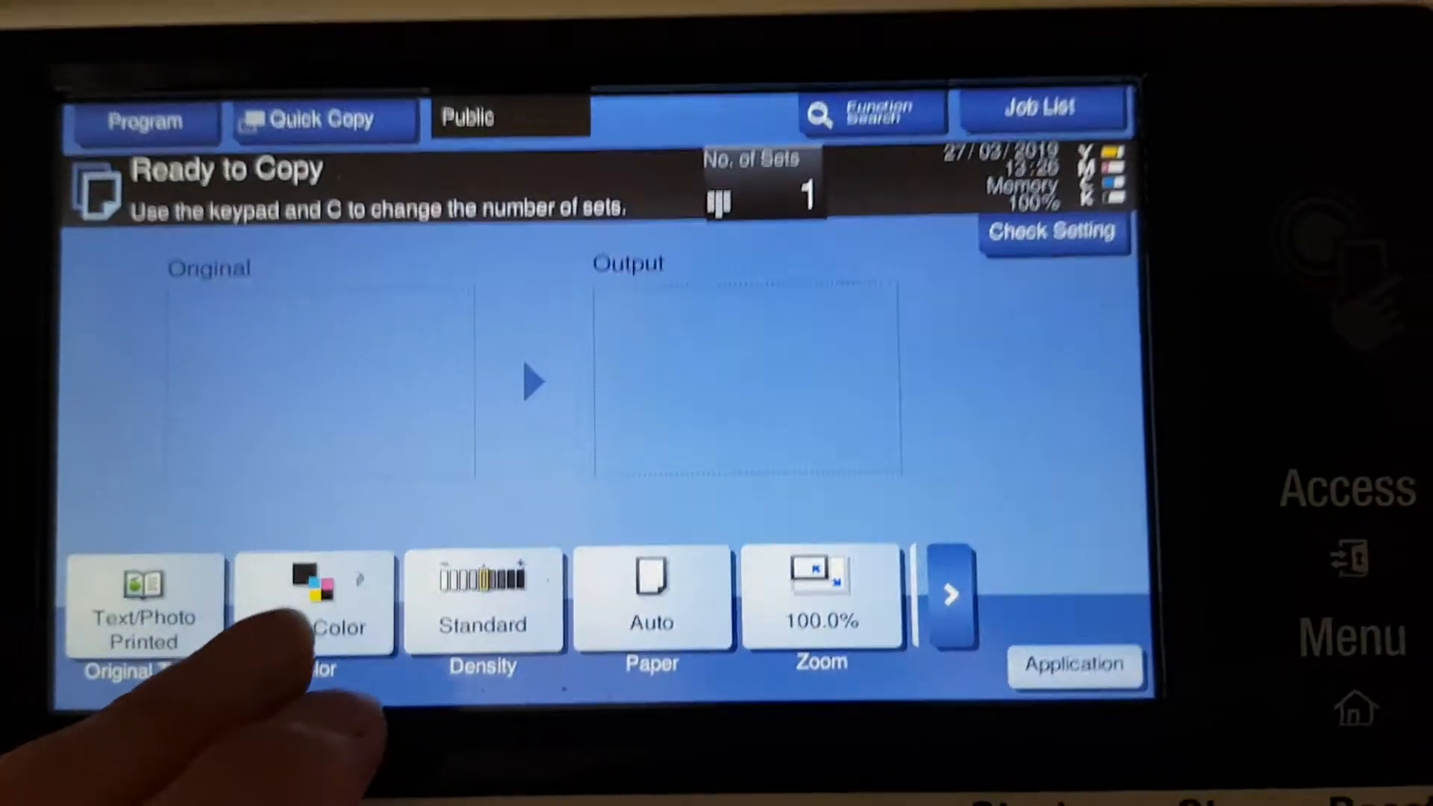
- Choose Black + Green colour mode, then bring up Paper and the manual Zoom entry
click(314, 603)
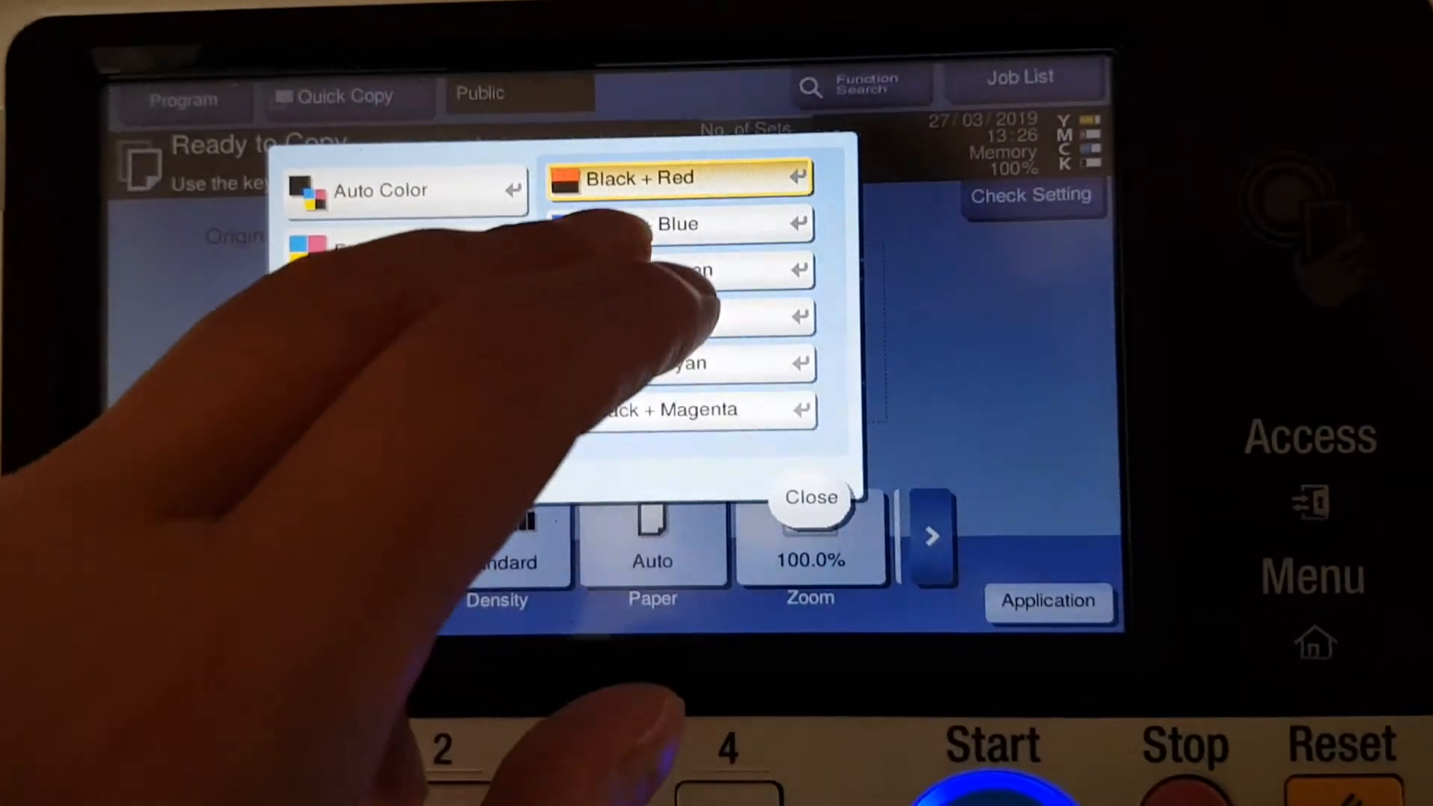
click(808, 497)
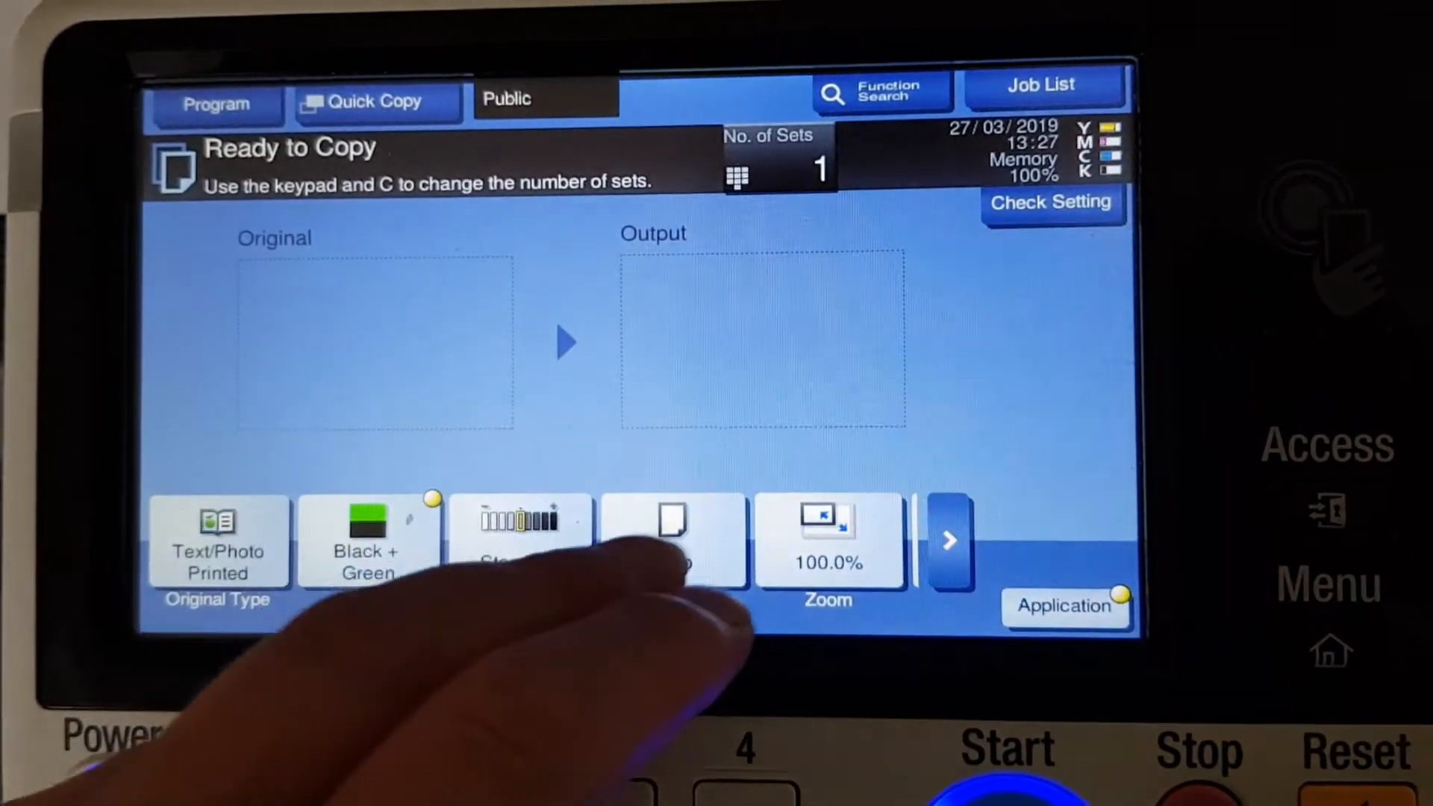
click(673, 539)
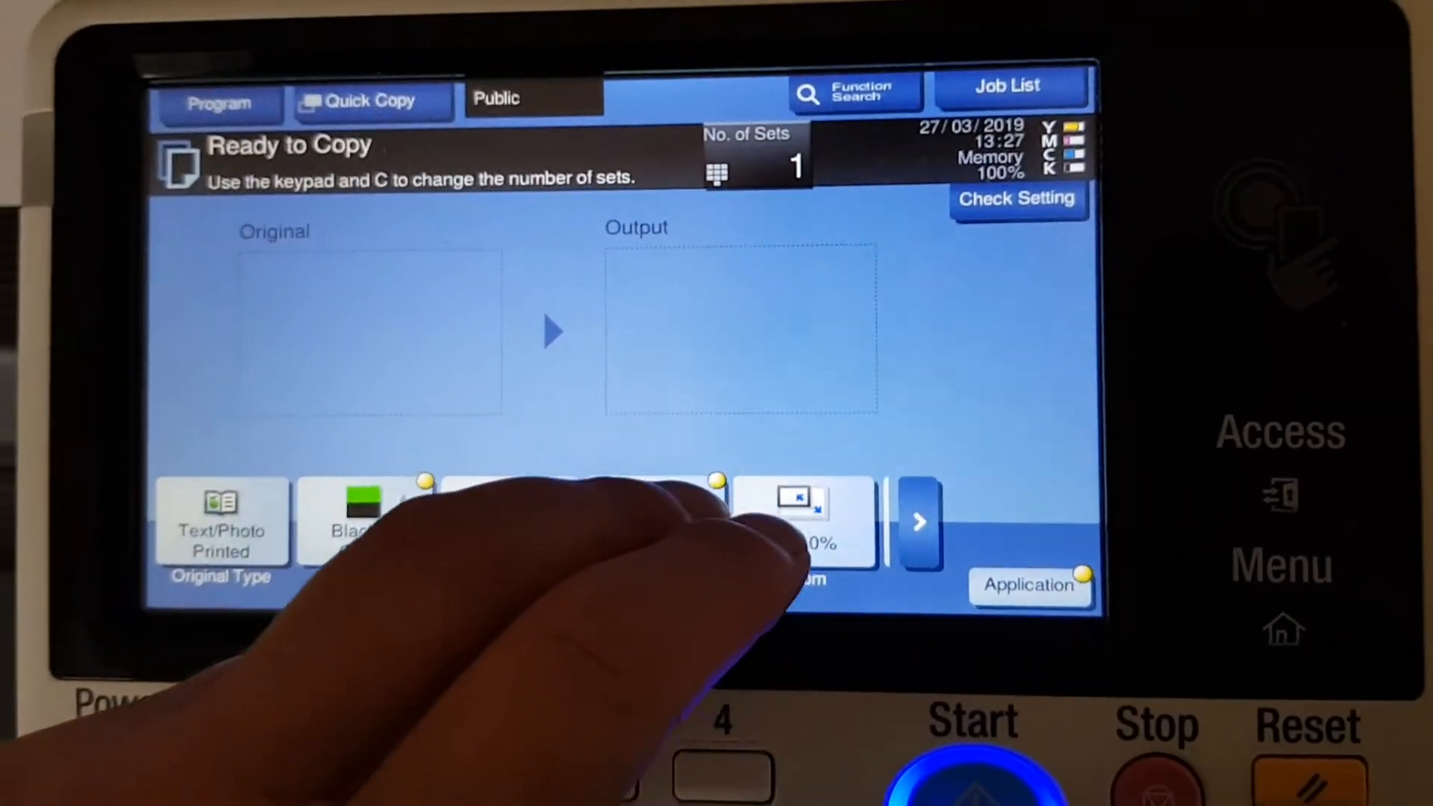
click(803, 521)
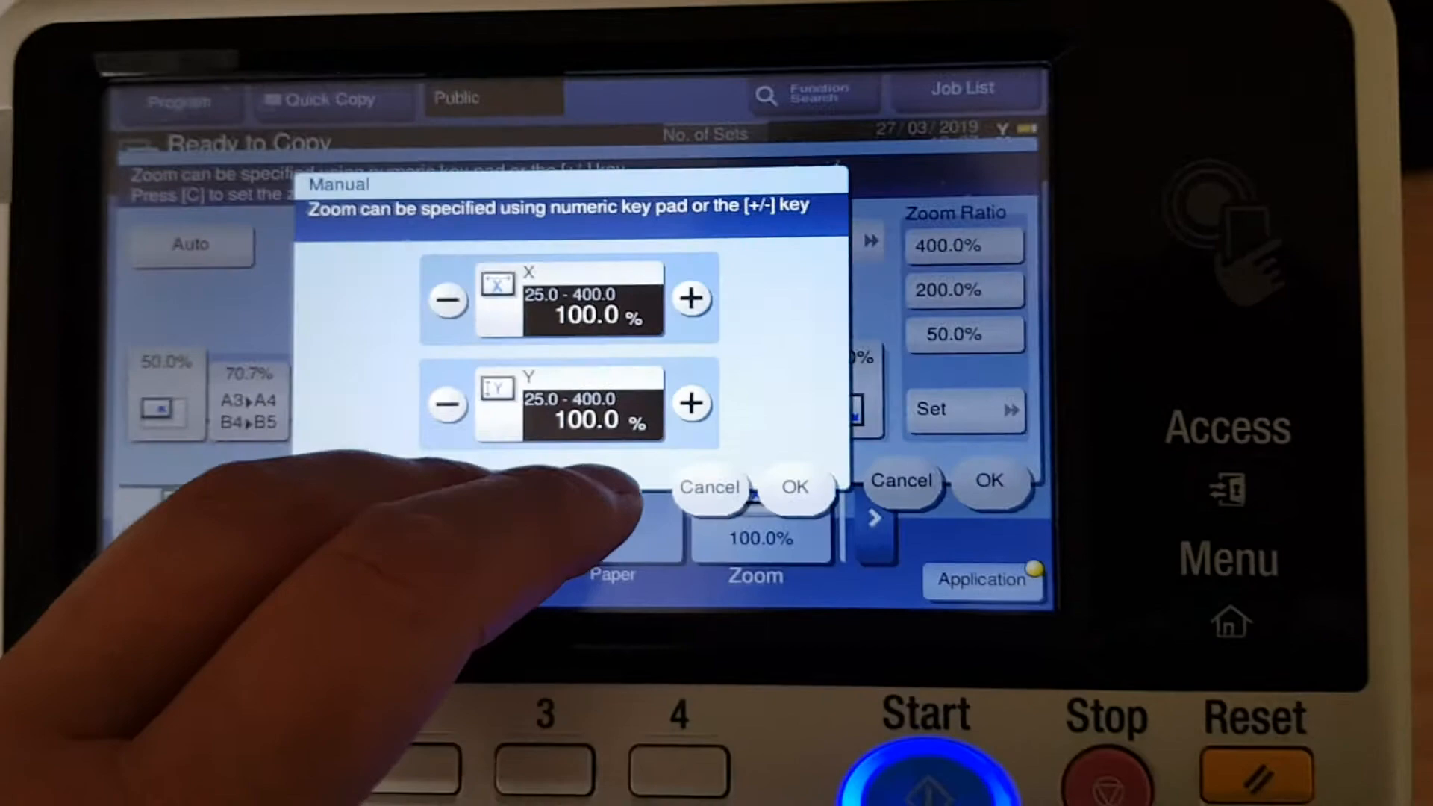
- Set X and Y zoom to 300% on A4 paper and bring up Application
click(595, 314)
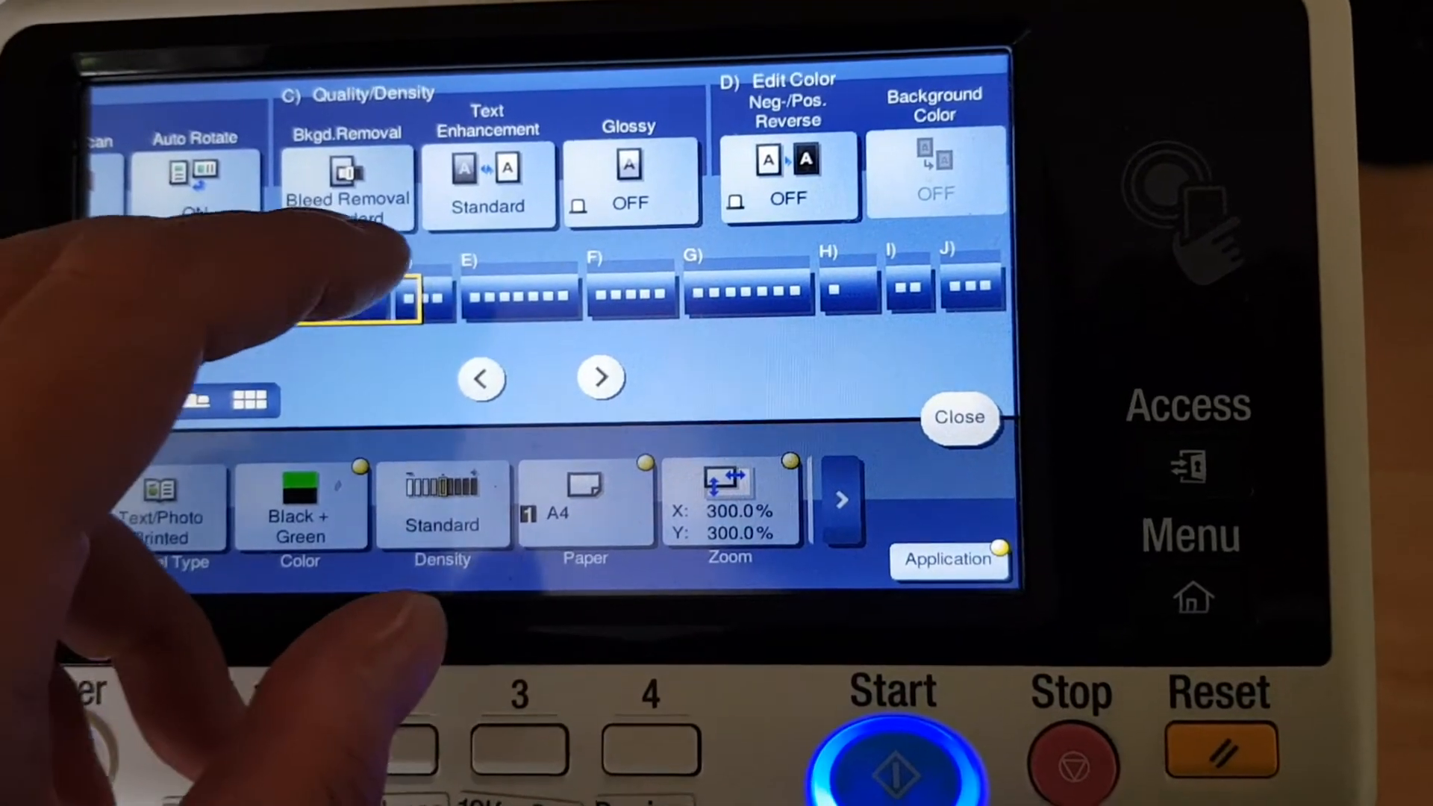
- Turn Color Adjust on with Brightness and Sharpness changes under Edit Color
click(600, 378)
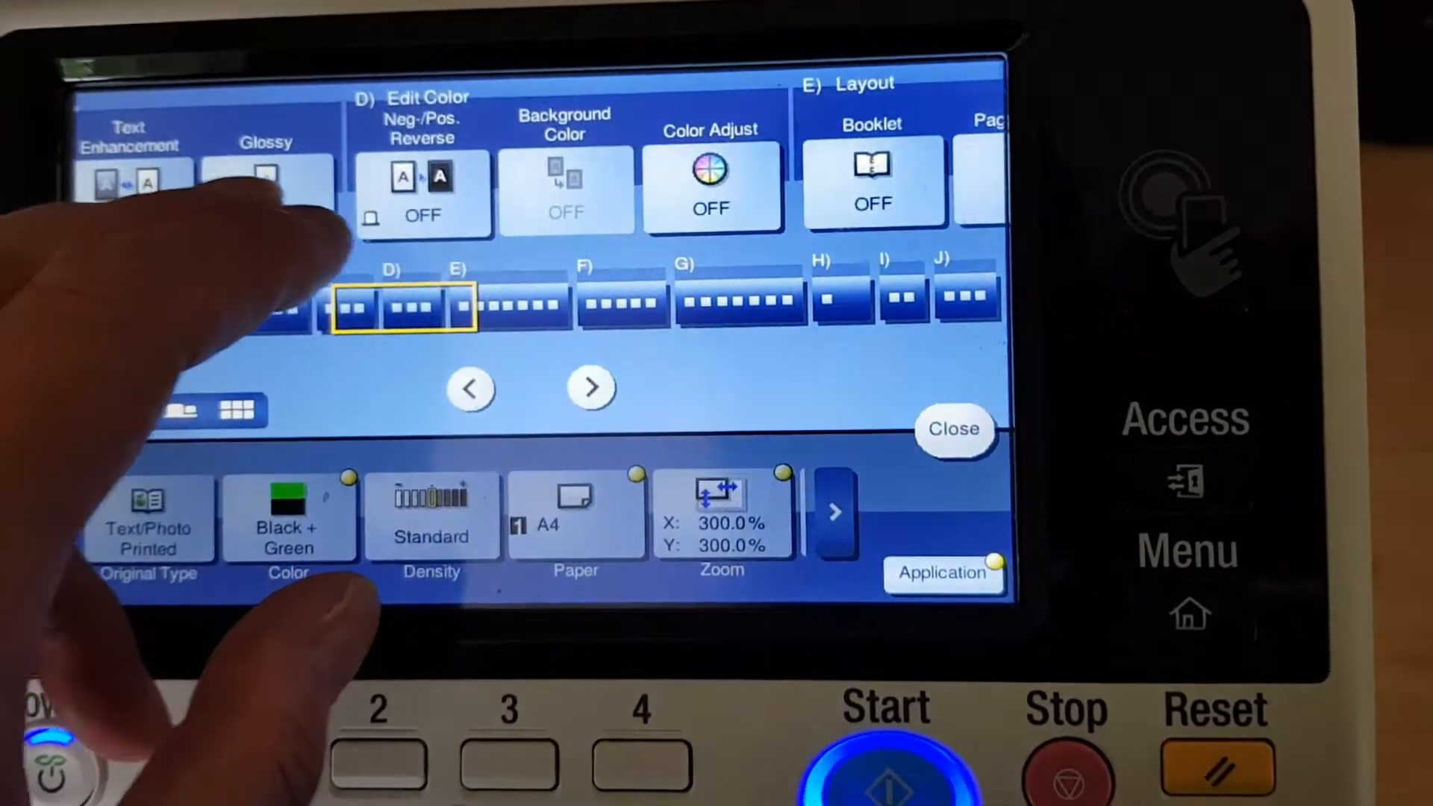
click(709, 174)
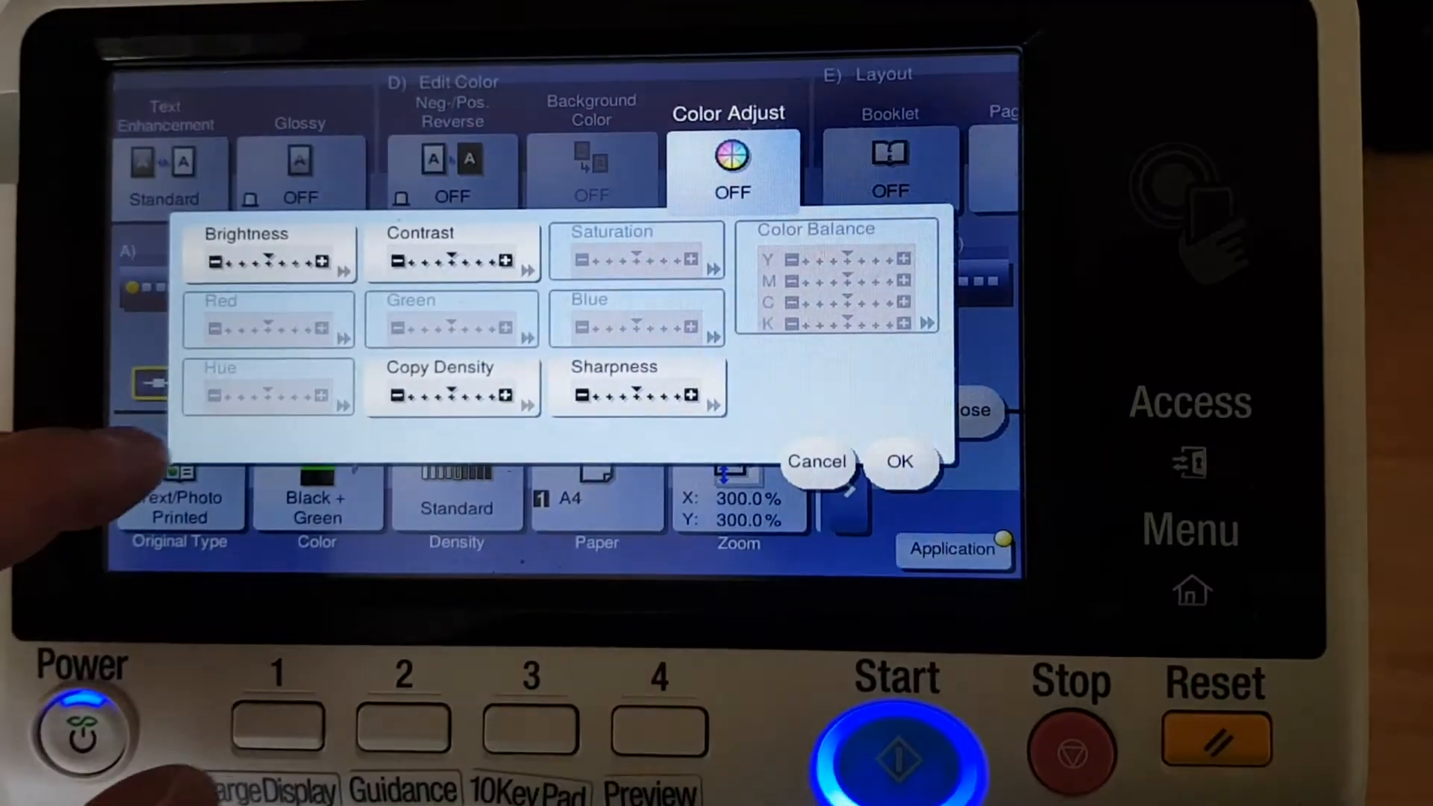
click(452, 251)
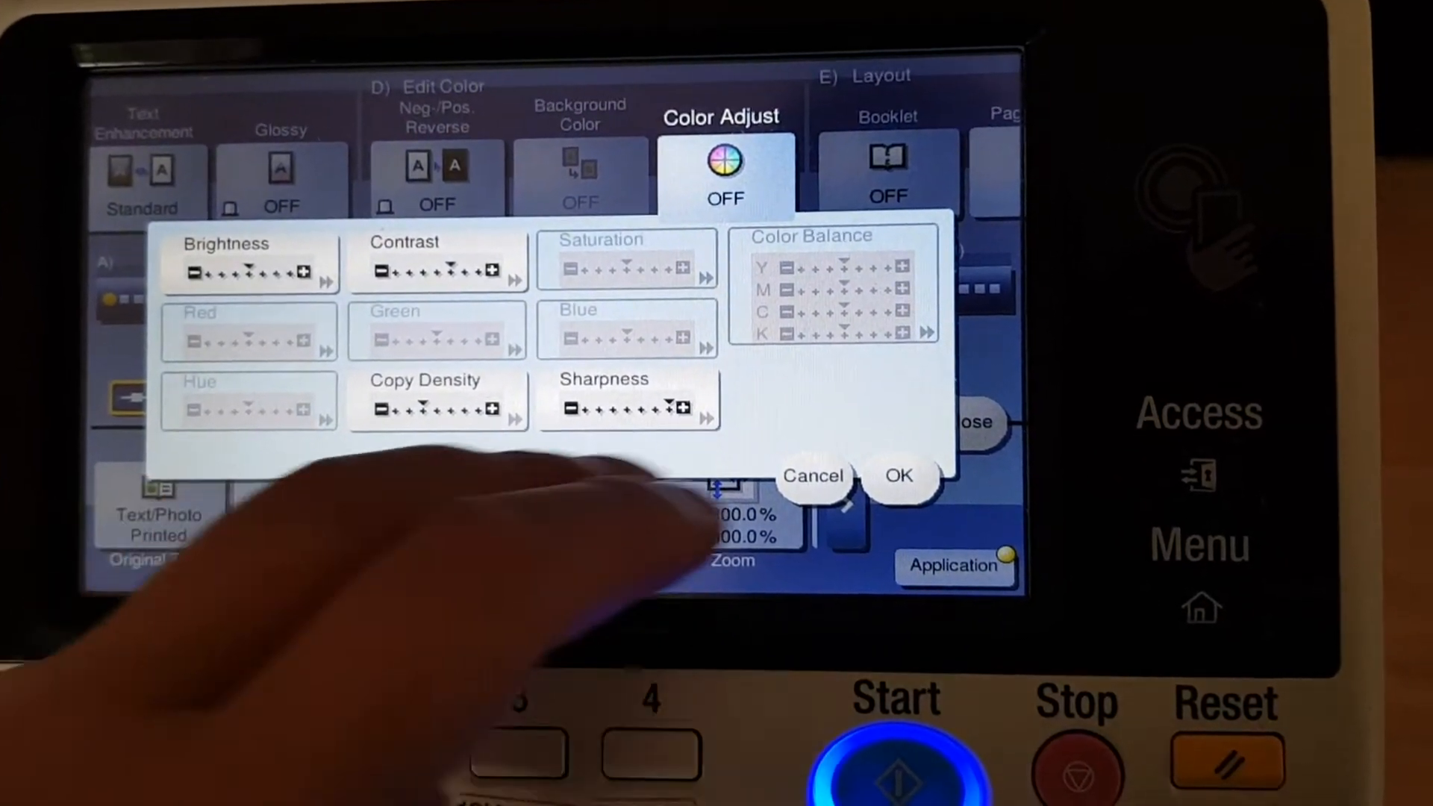
click(900, 476)
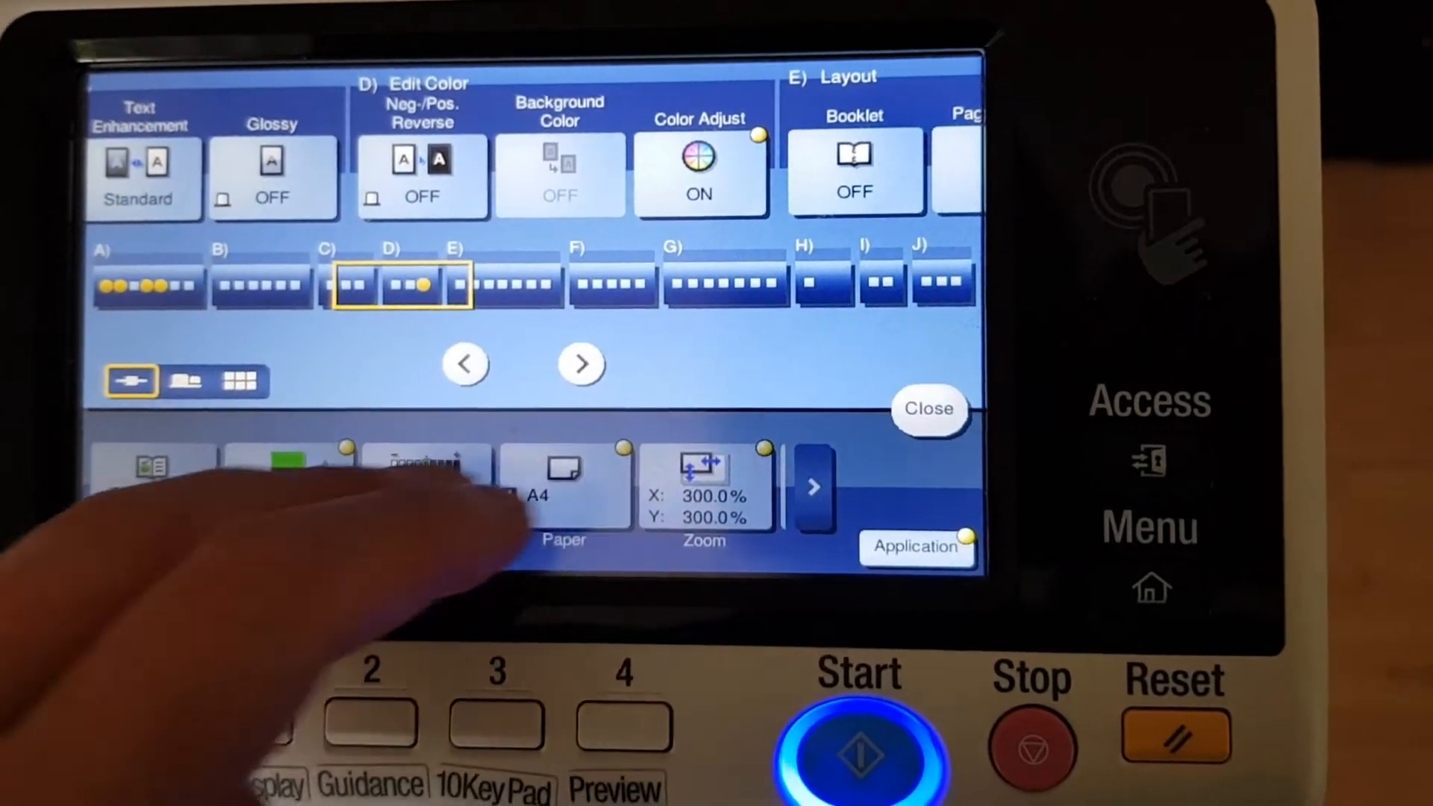
- Set copy density to -2 with the A4 original detected on the glass
click(928, 409)
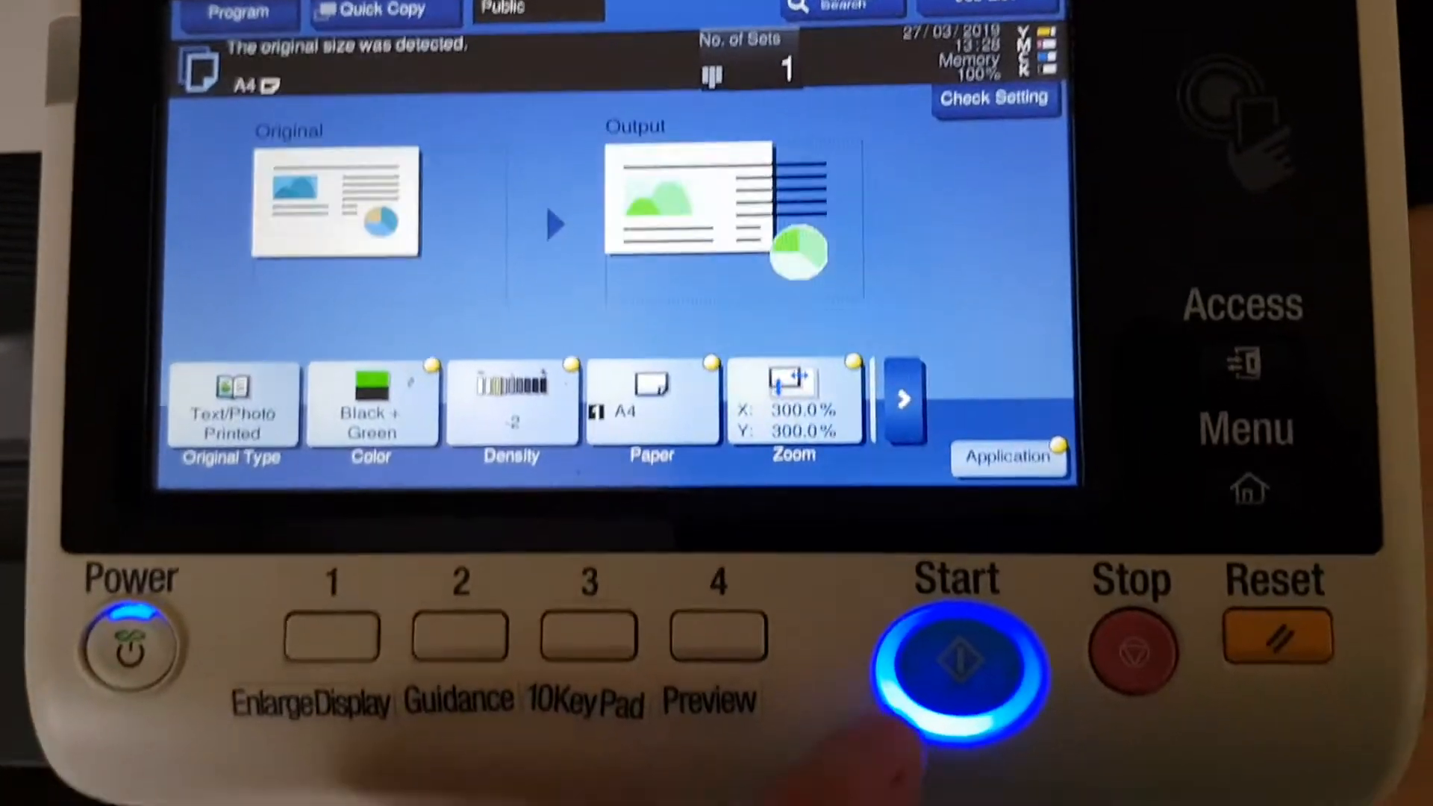
- Scan the ad and print the 300% Black + Green copy
click(957, 654)
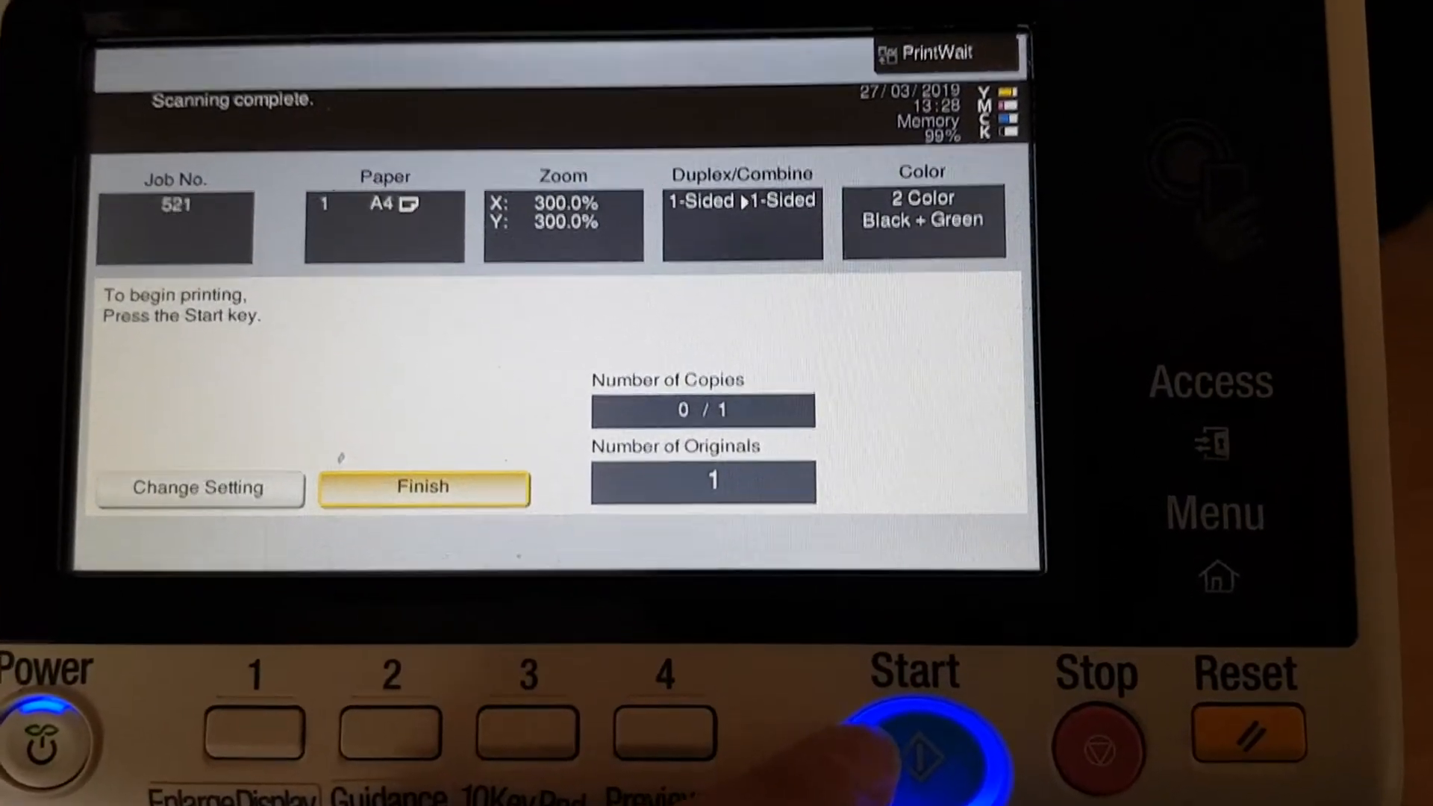
click(909, 740)
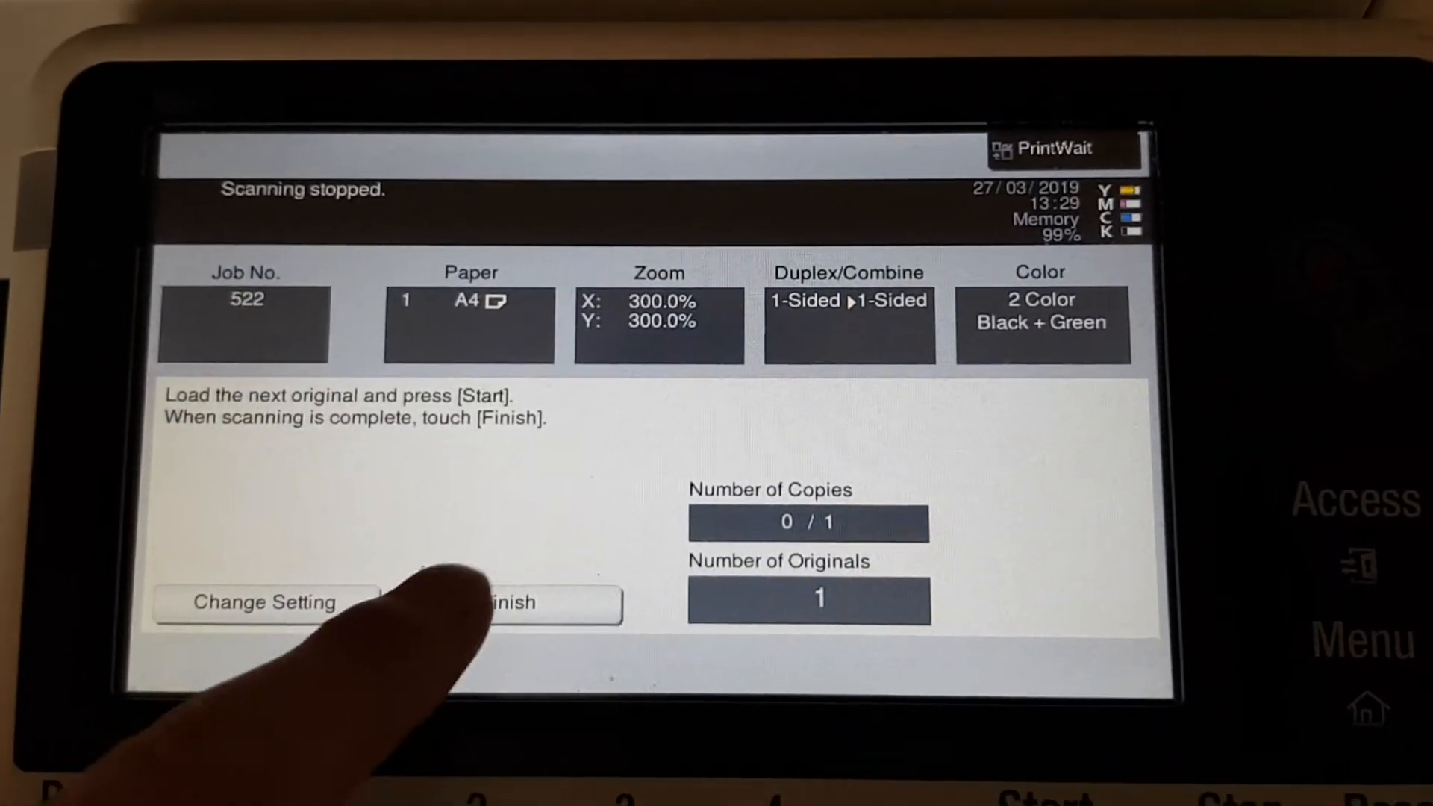
- Finish scanning job 522 and print it
click(508, 601)
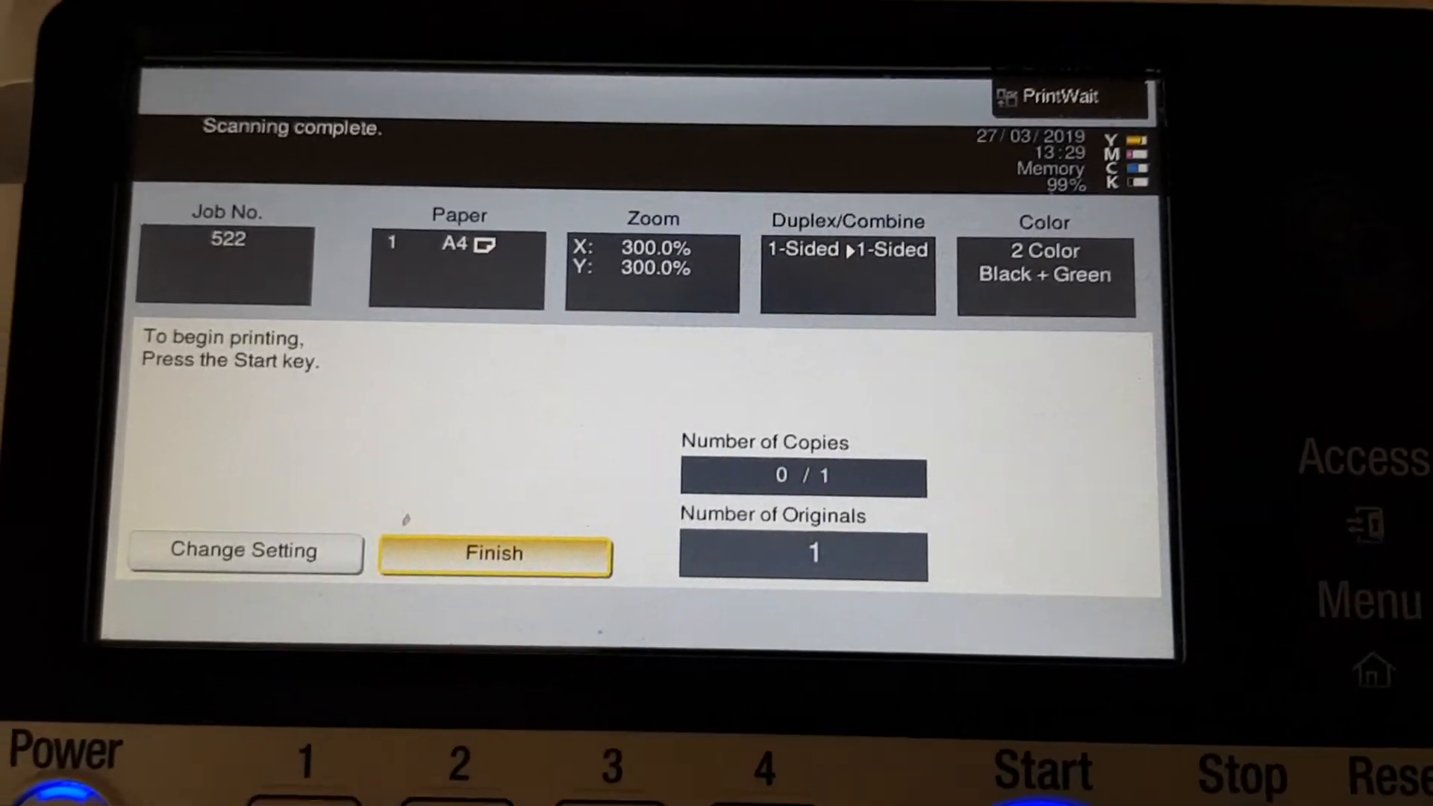
click(494, 553)
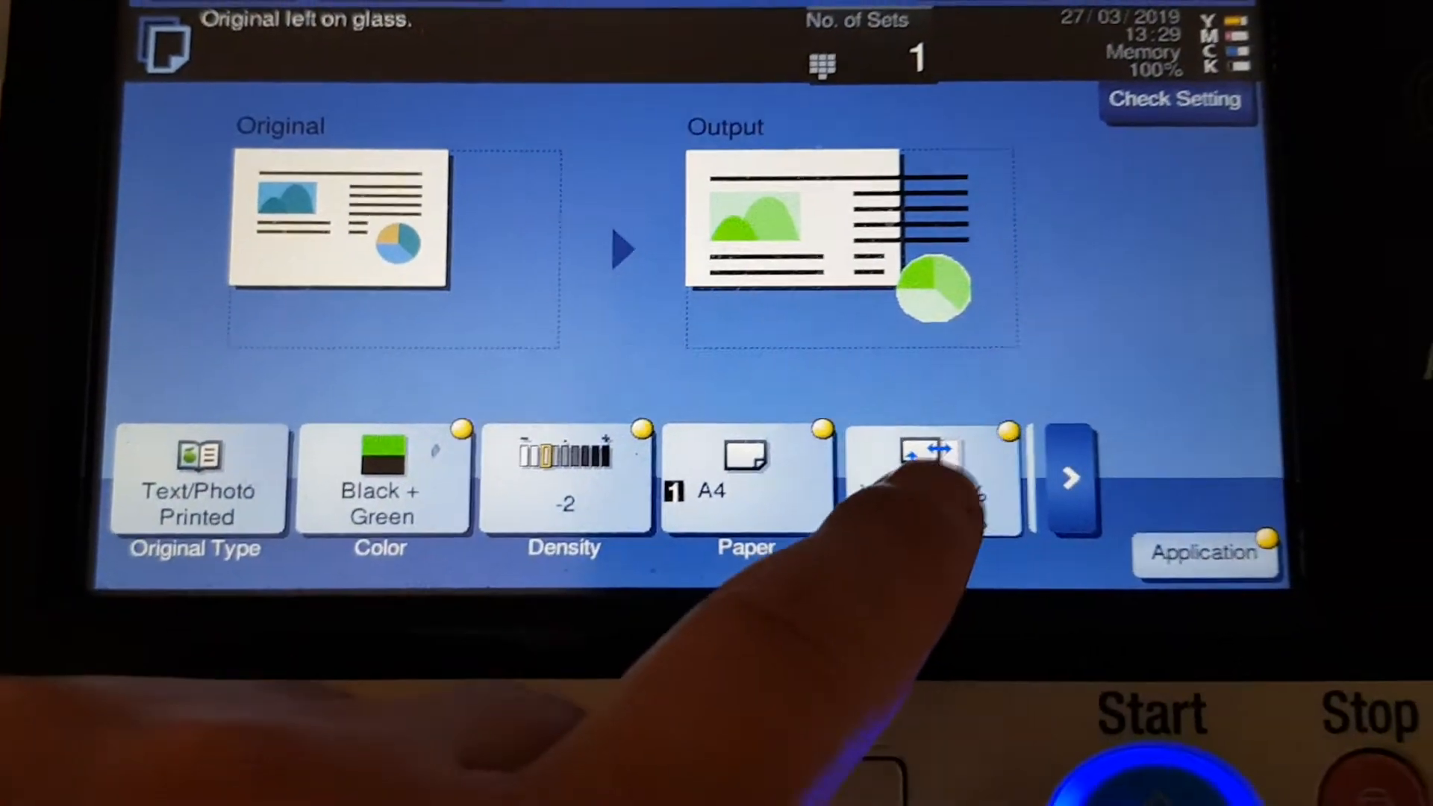
- Confirm 300% zoom, switch colour to Black + Blue, and start the copy
click(928, 480)
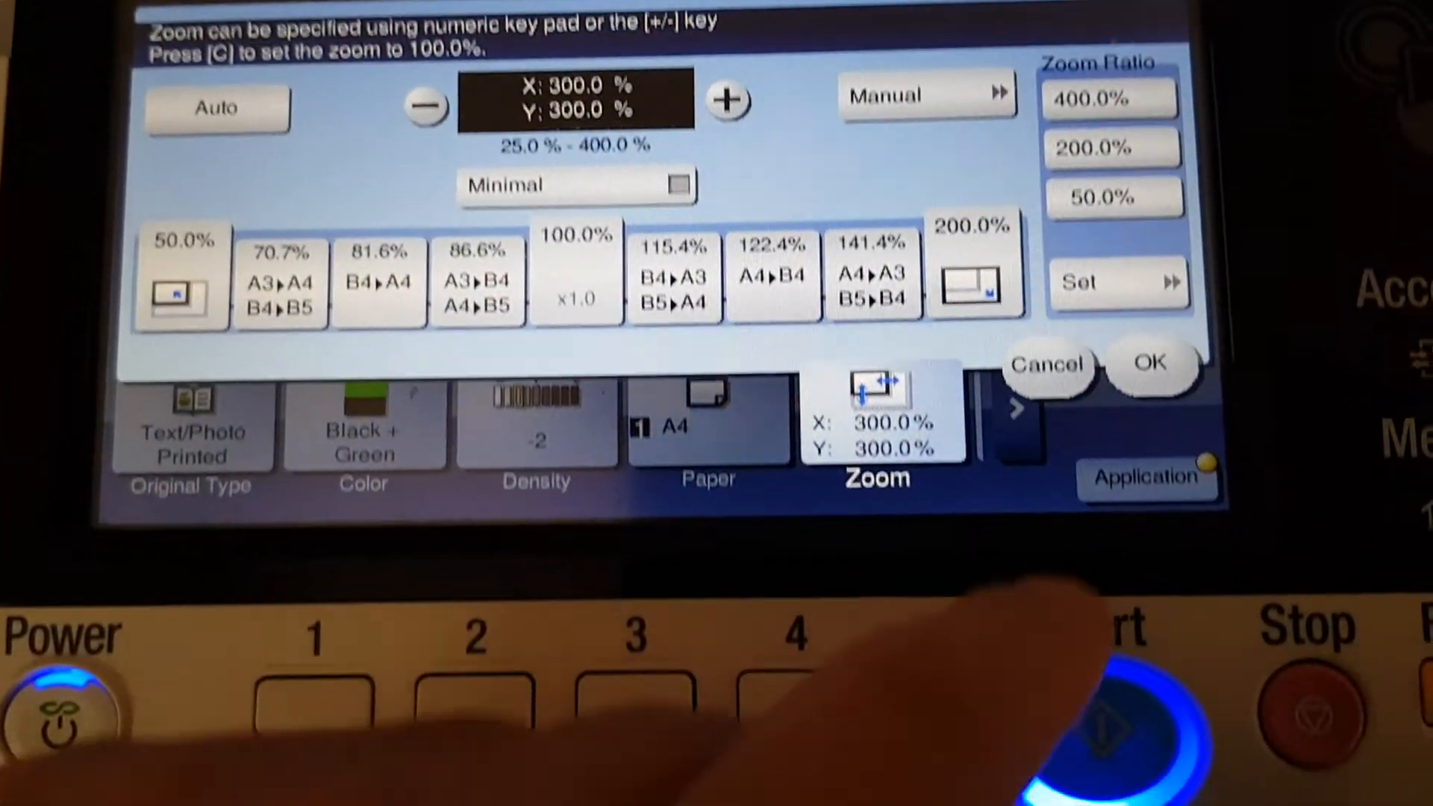
click(1151, 363)
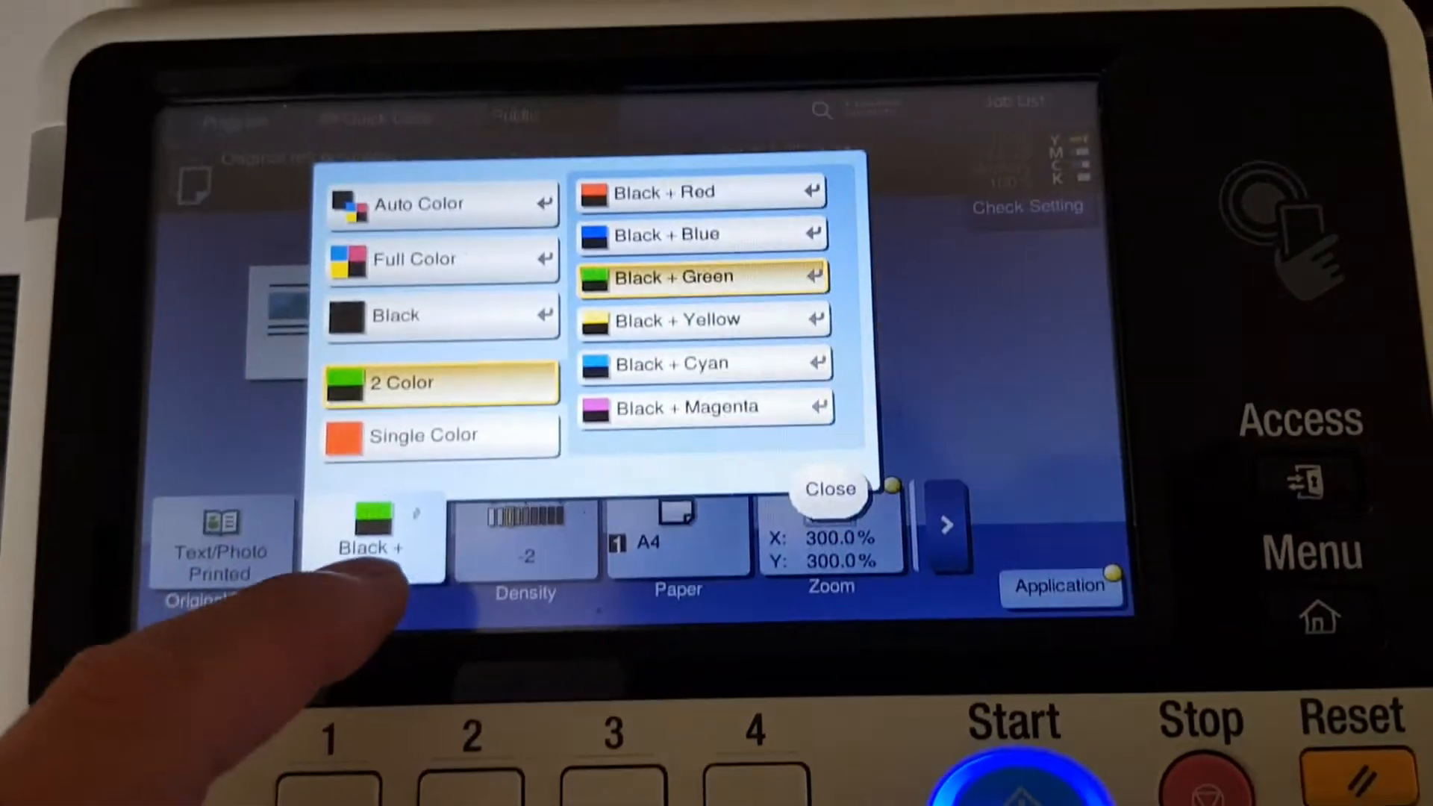
click(703, 234)
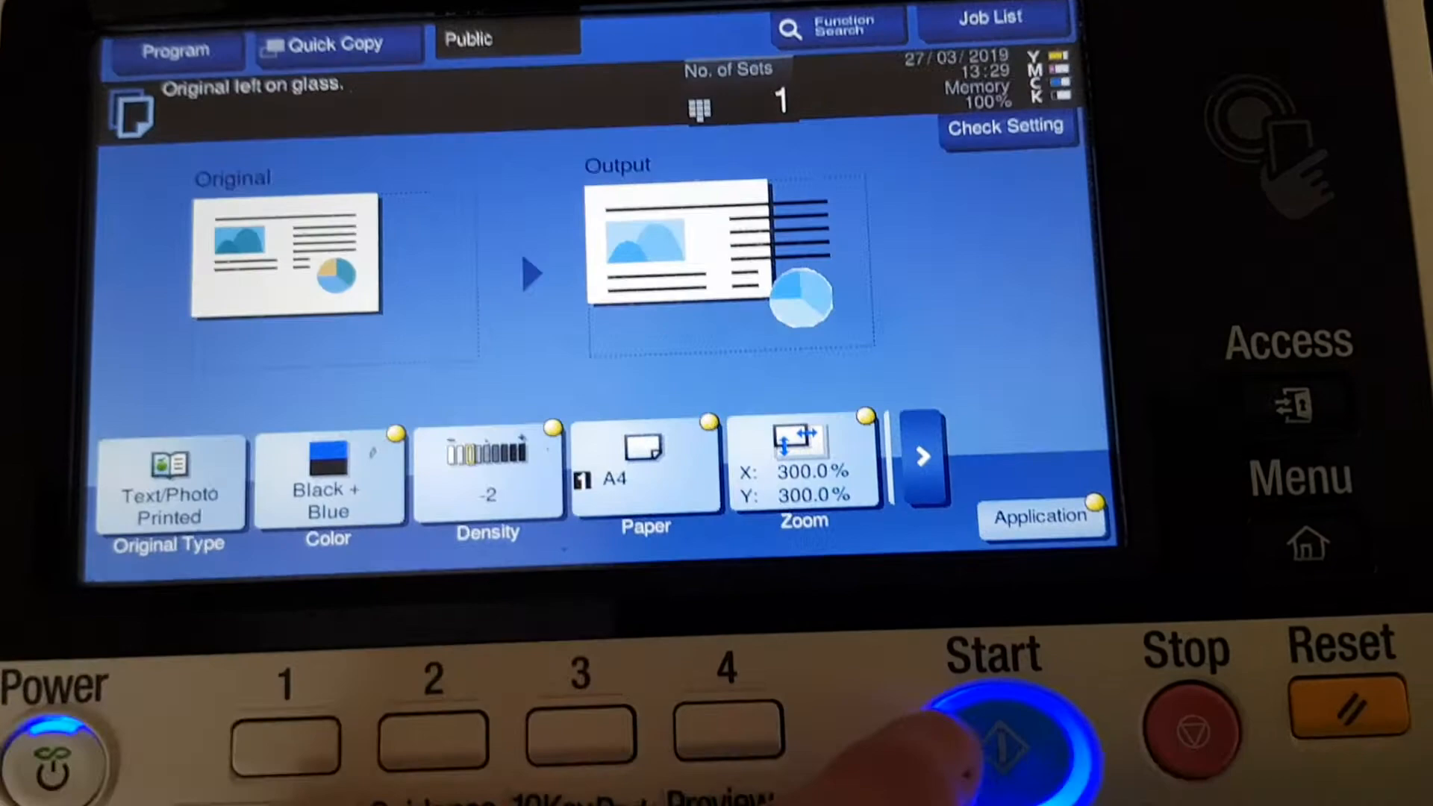
click(992, 740)
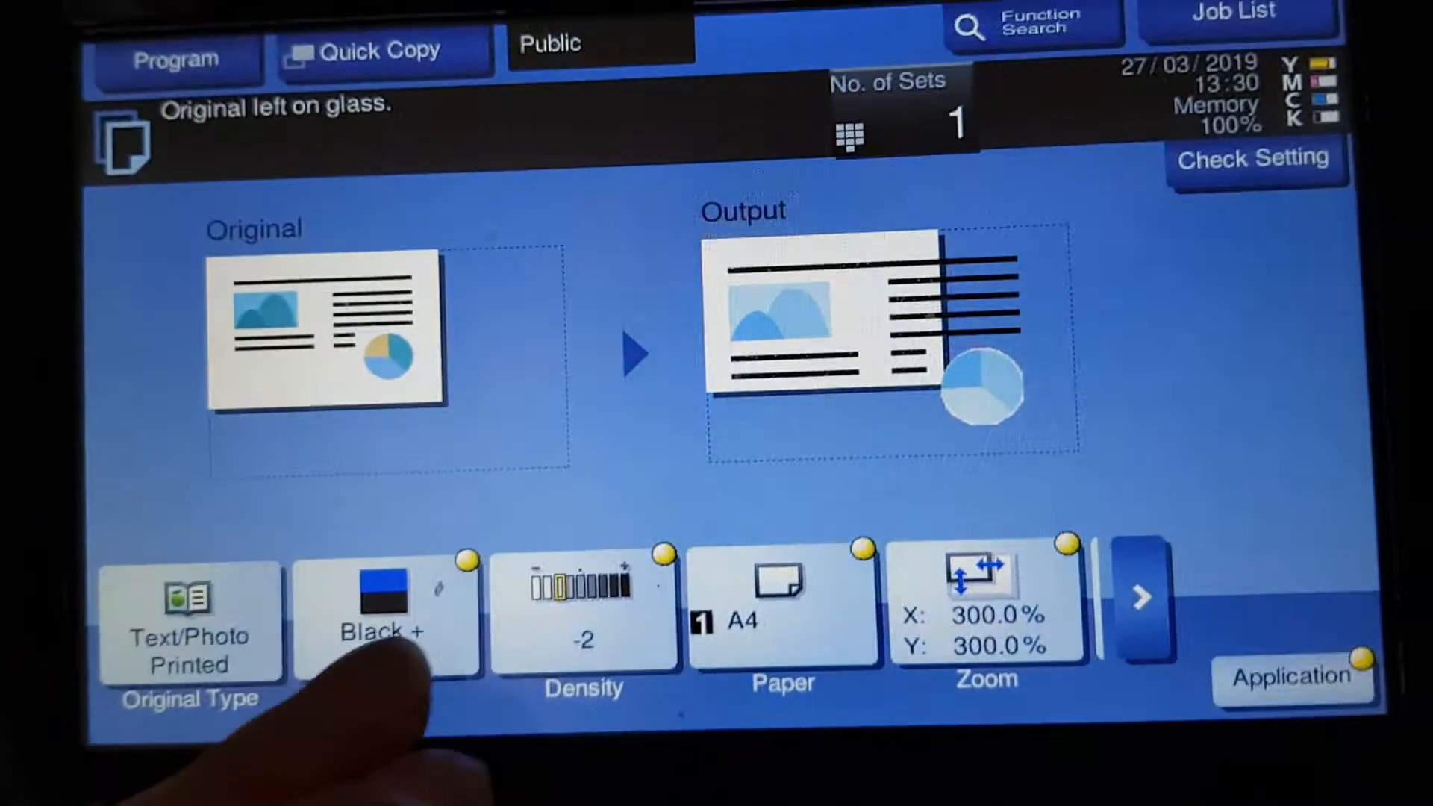
- Select Black + Yellow colour mode and scan the ad as job 524
click(384, 612)
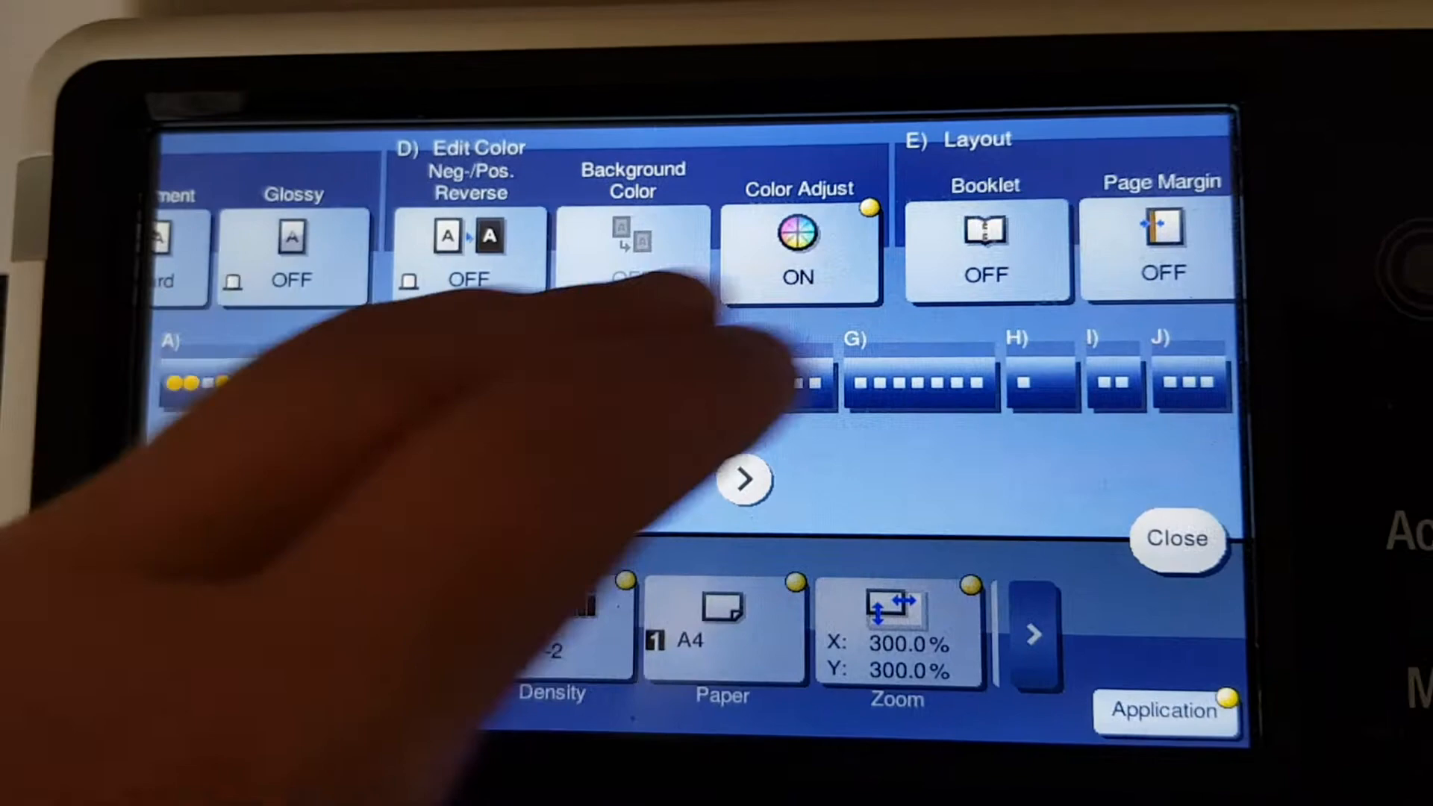
click(745, 479)
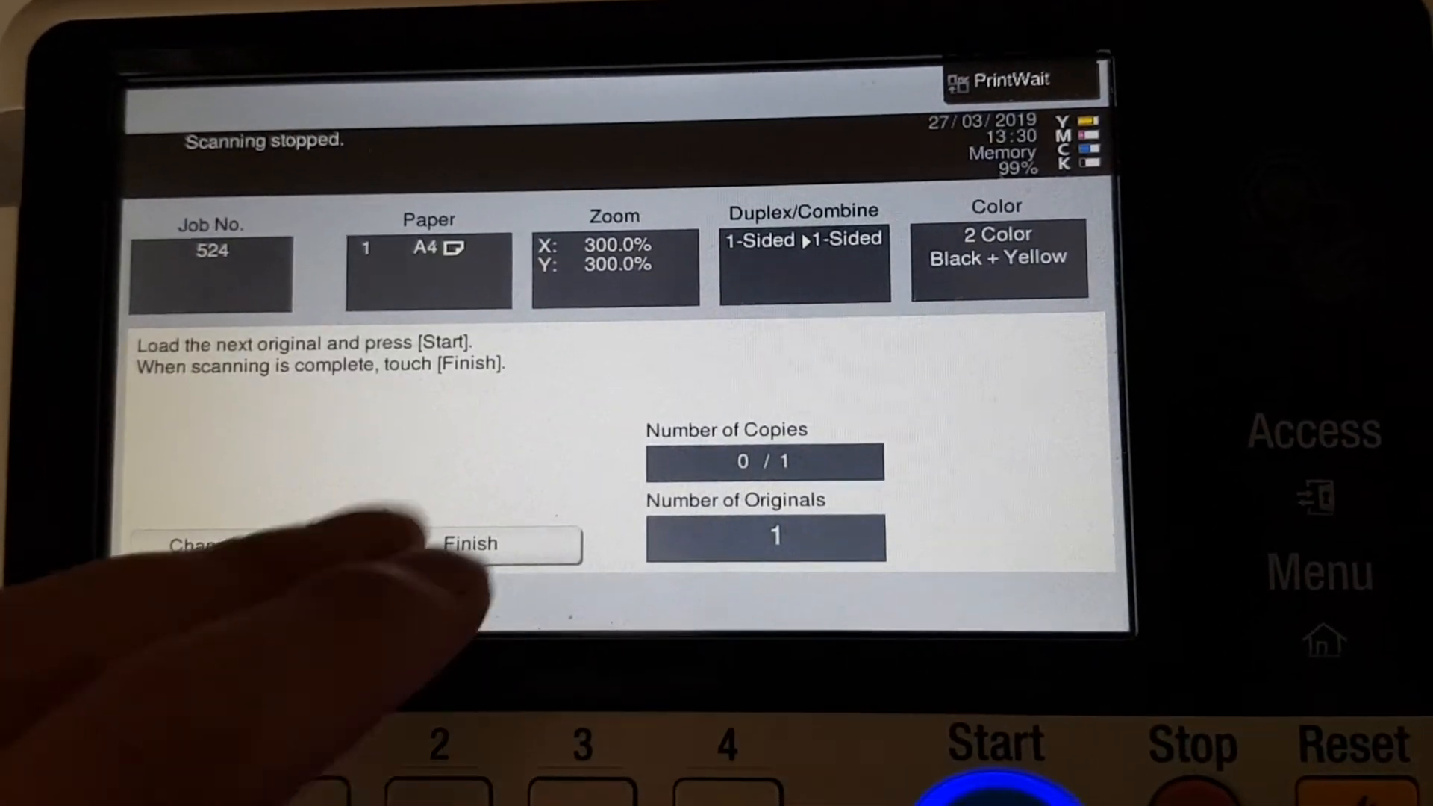
- Finish scanning the Black + Yellow job 524
click(469, 544)
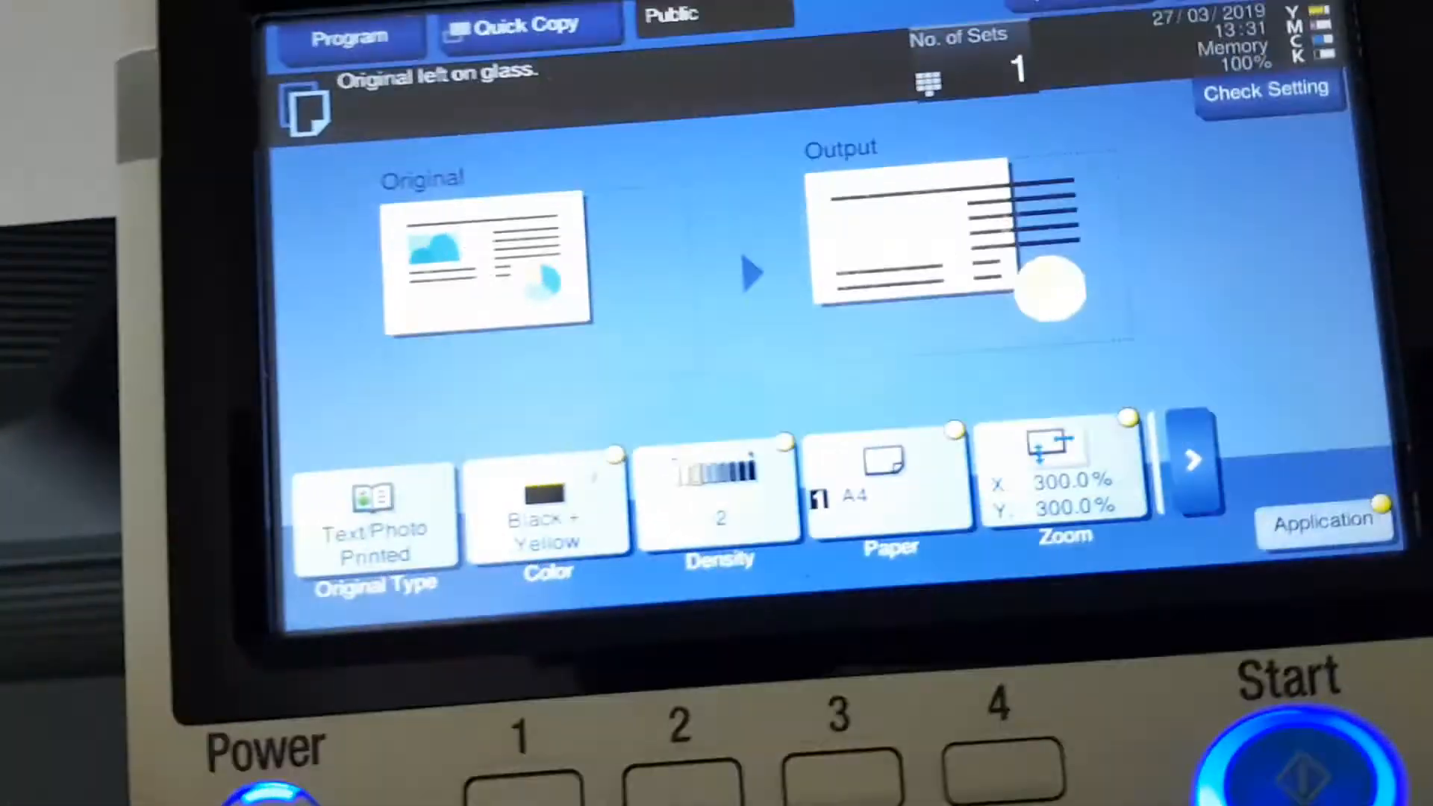
- Switch colour to Black + Red, then scan, finish and print job 525
click(546, 512)
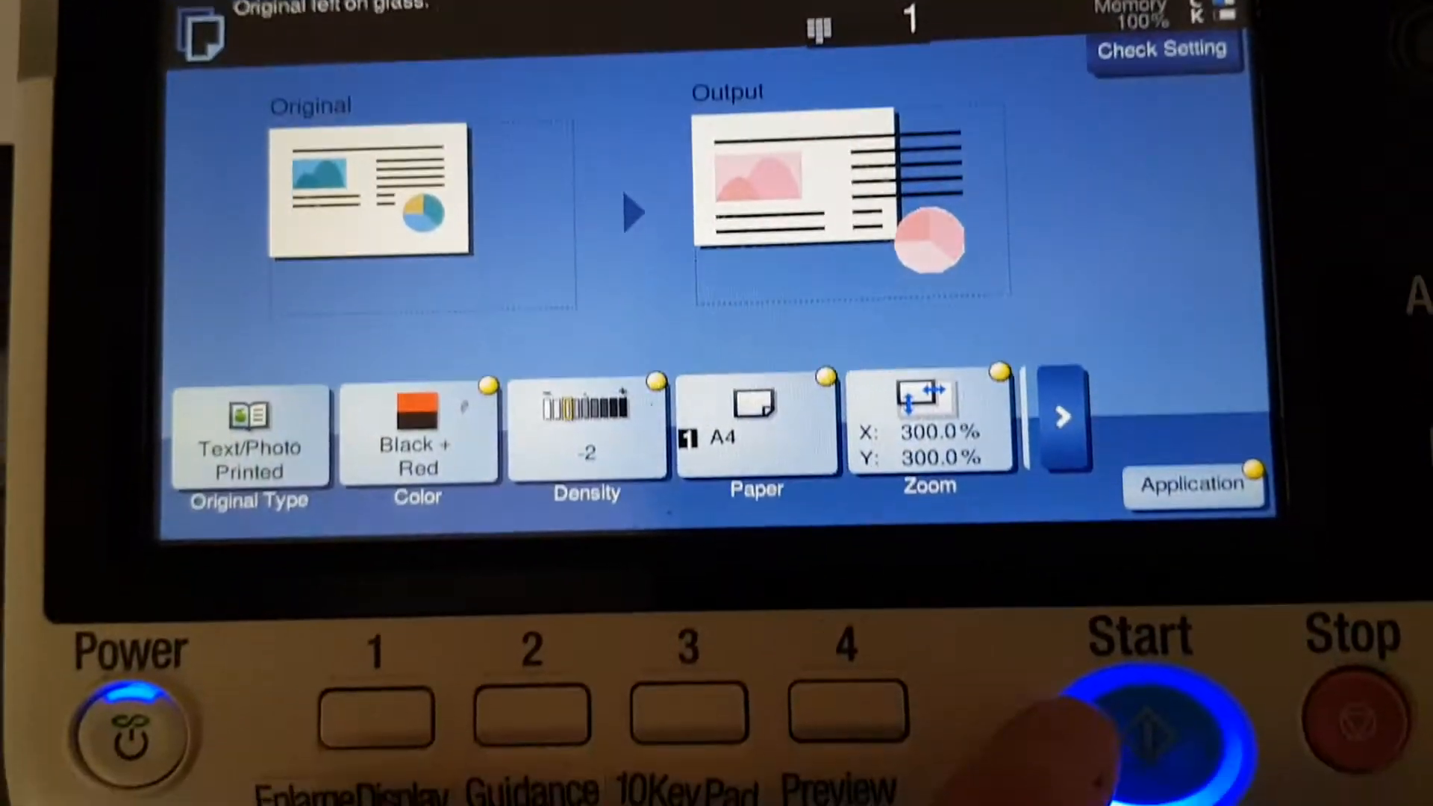
click(1138, 721)
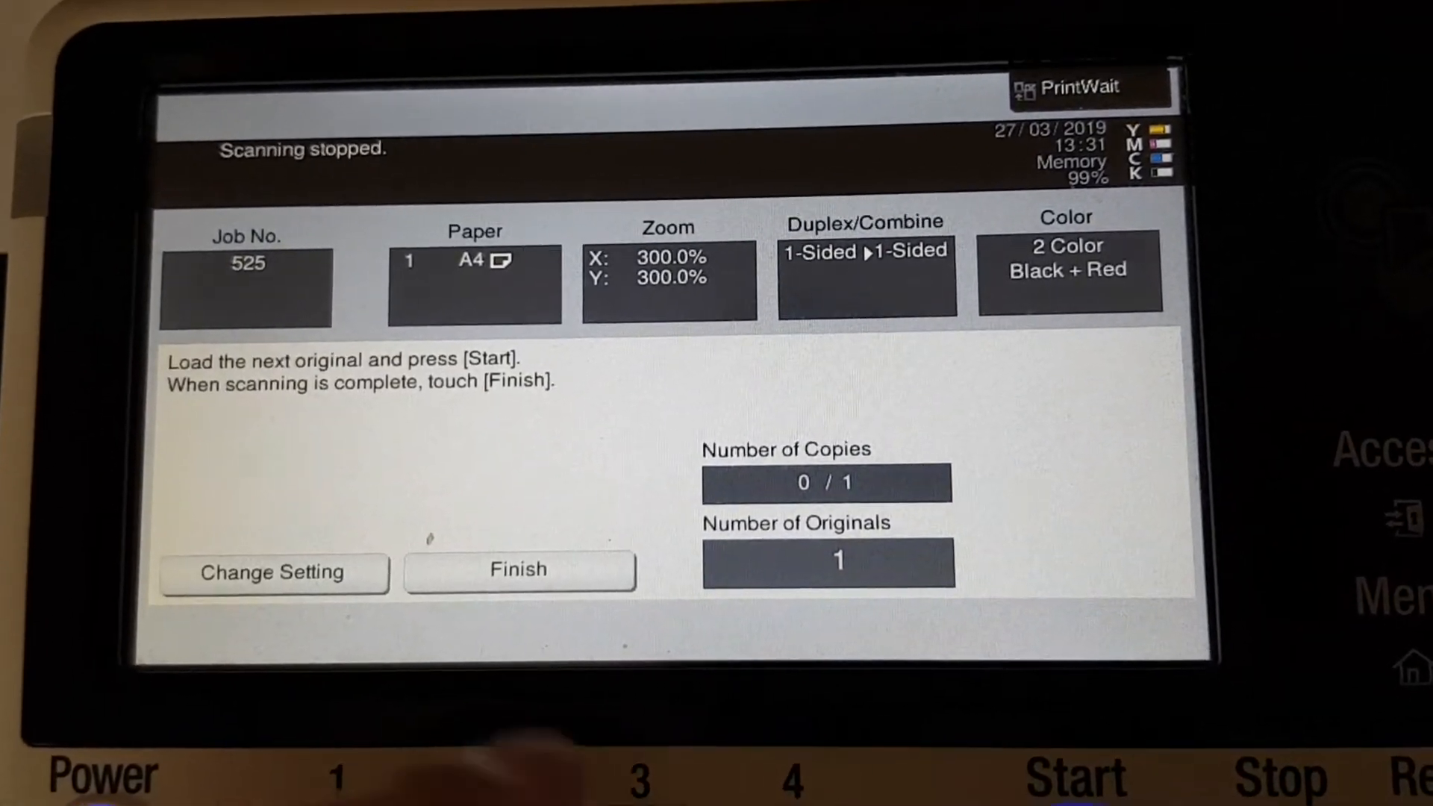
click(518, 567)
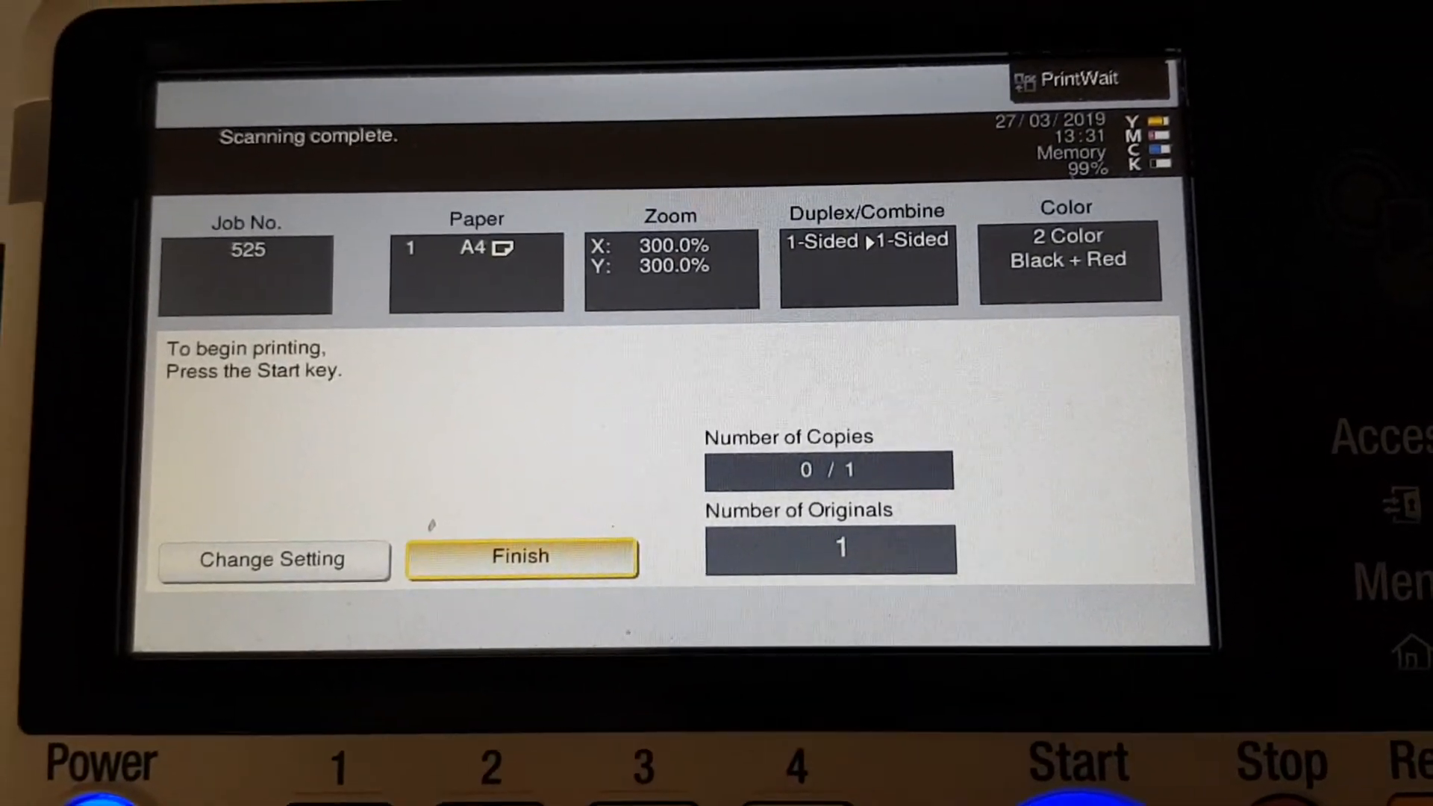
key(start)
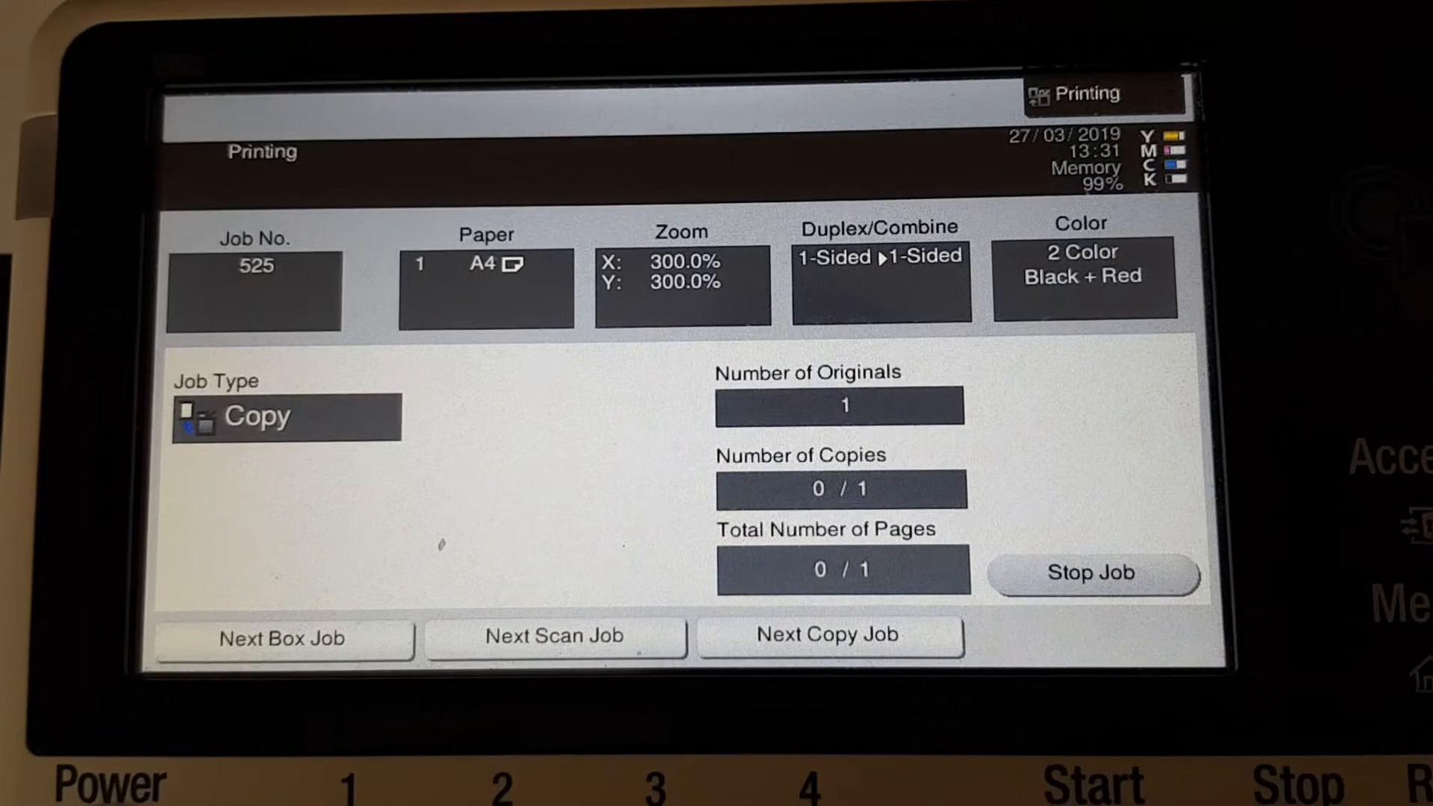